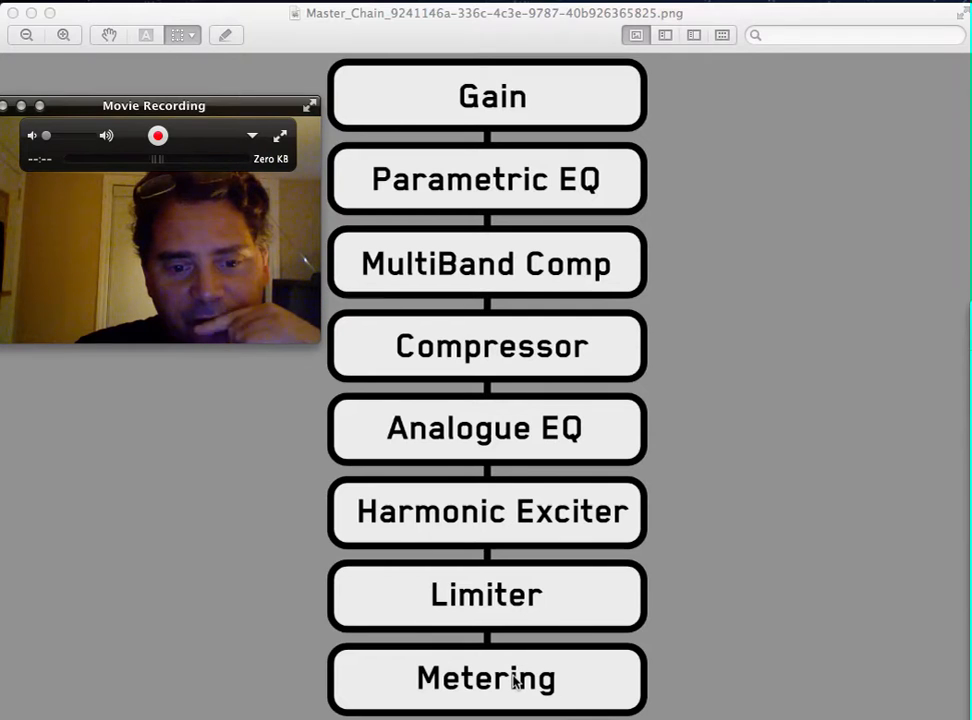
pyautogui.moveTo(838, 292)
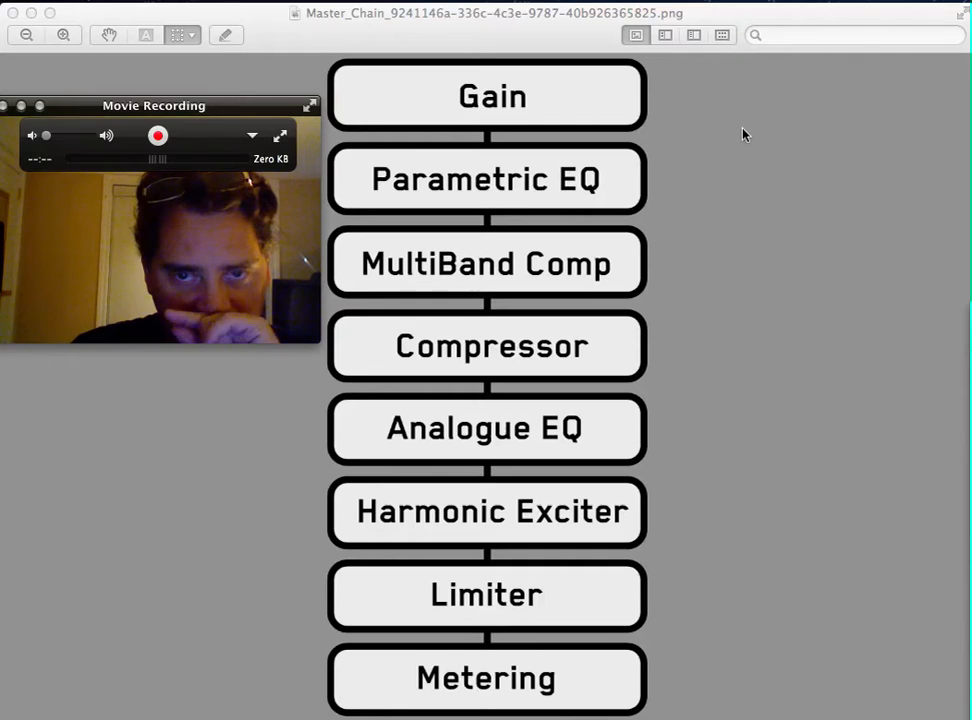
pyautogui.moveTo(758, 207)
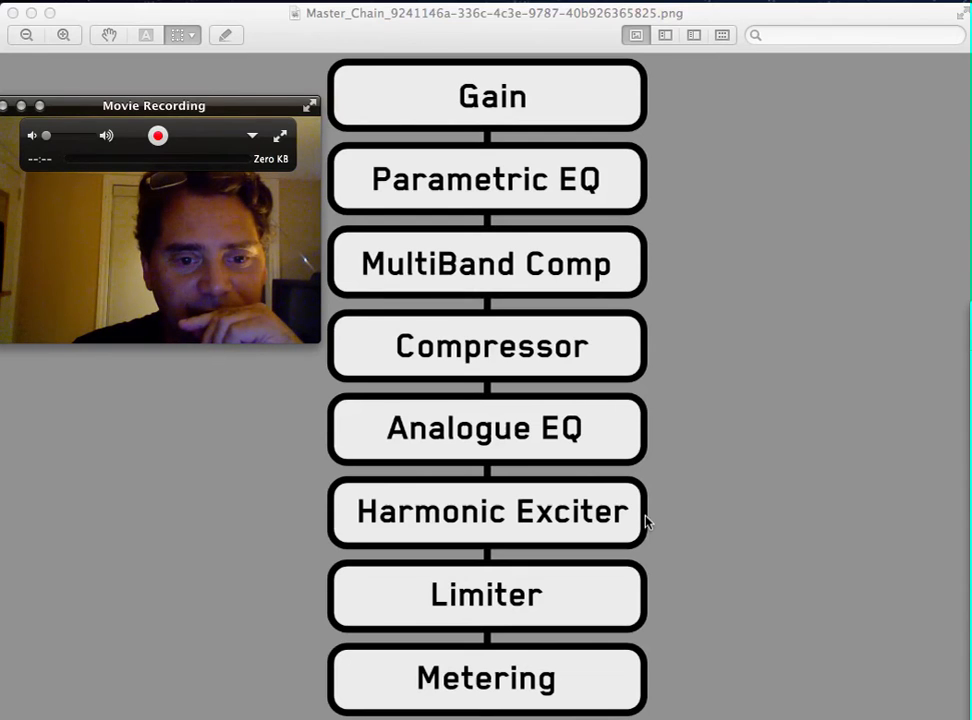
pyautogui.moveTo(760, 435)
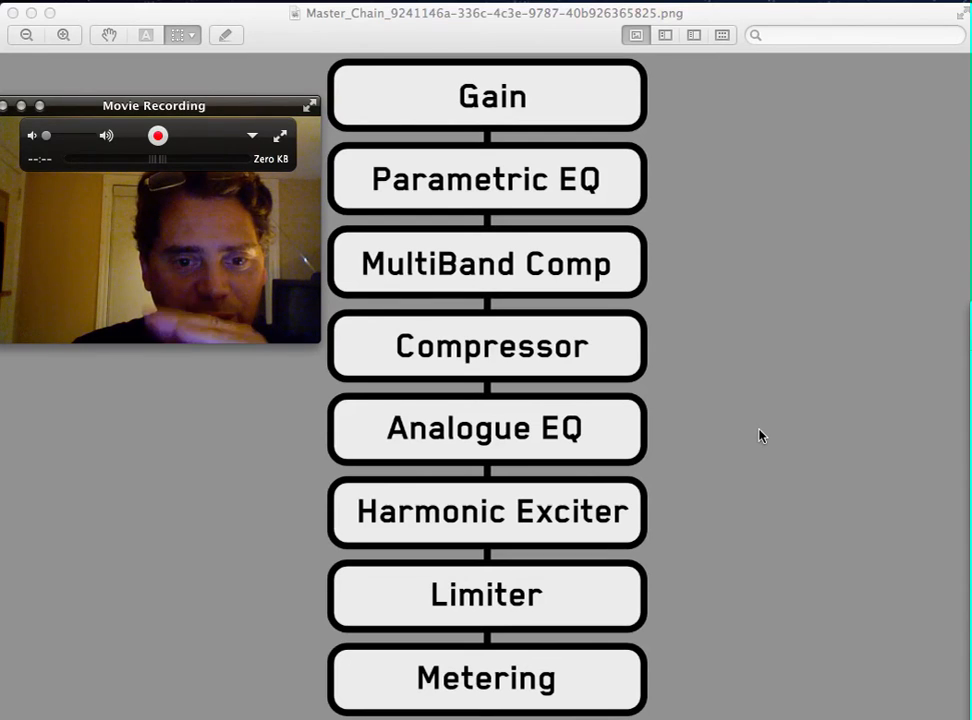